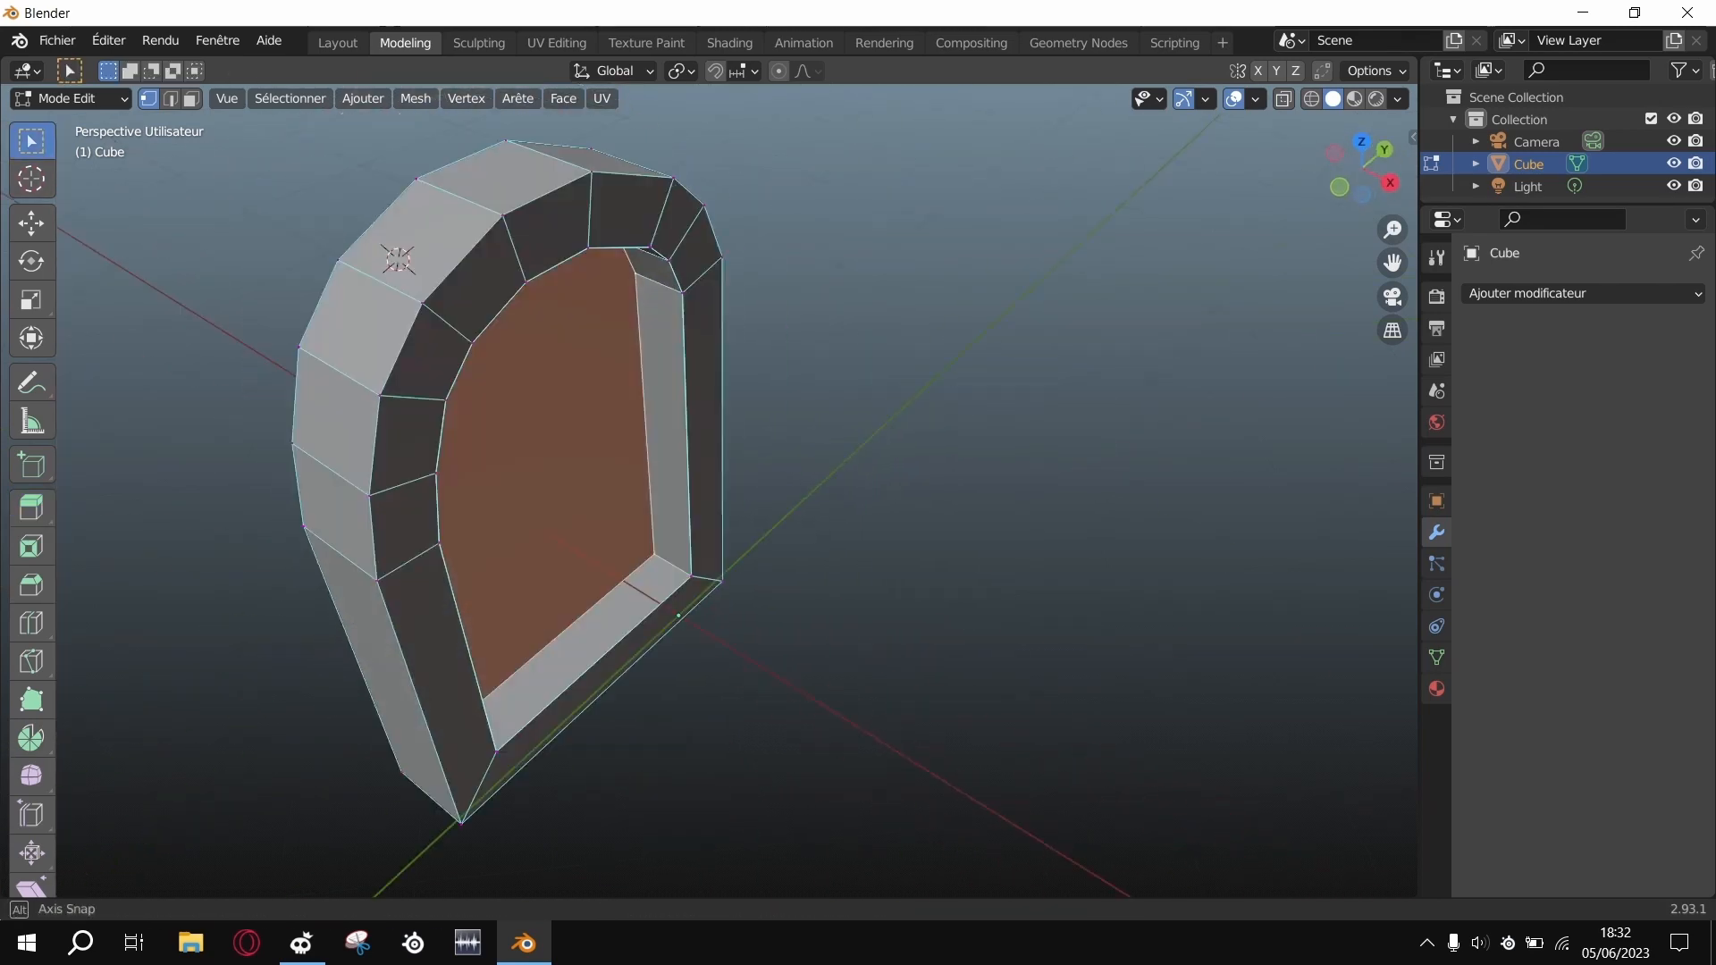
Step: Extrude individual frame faces outward at varying depths to form protruding stone bricks
{"action": "key", "text": "e"}
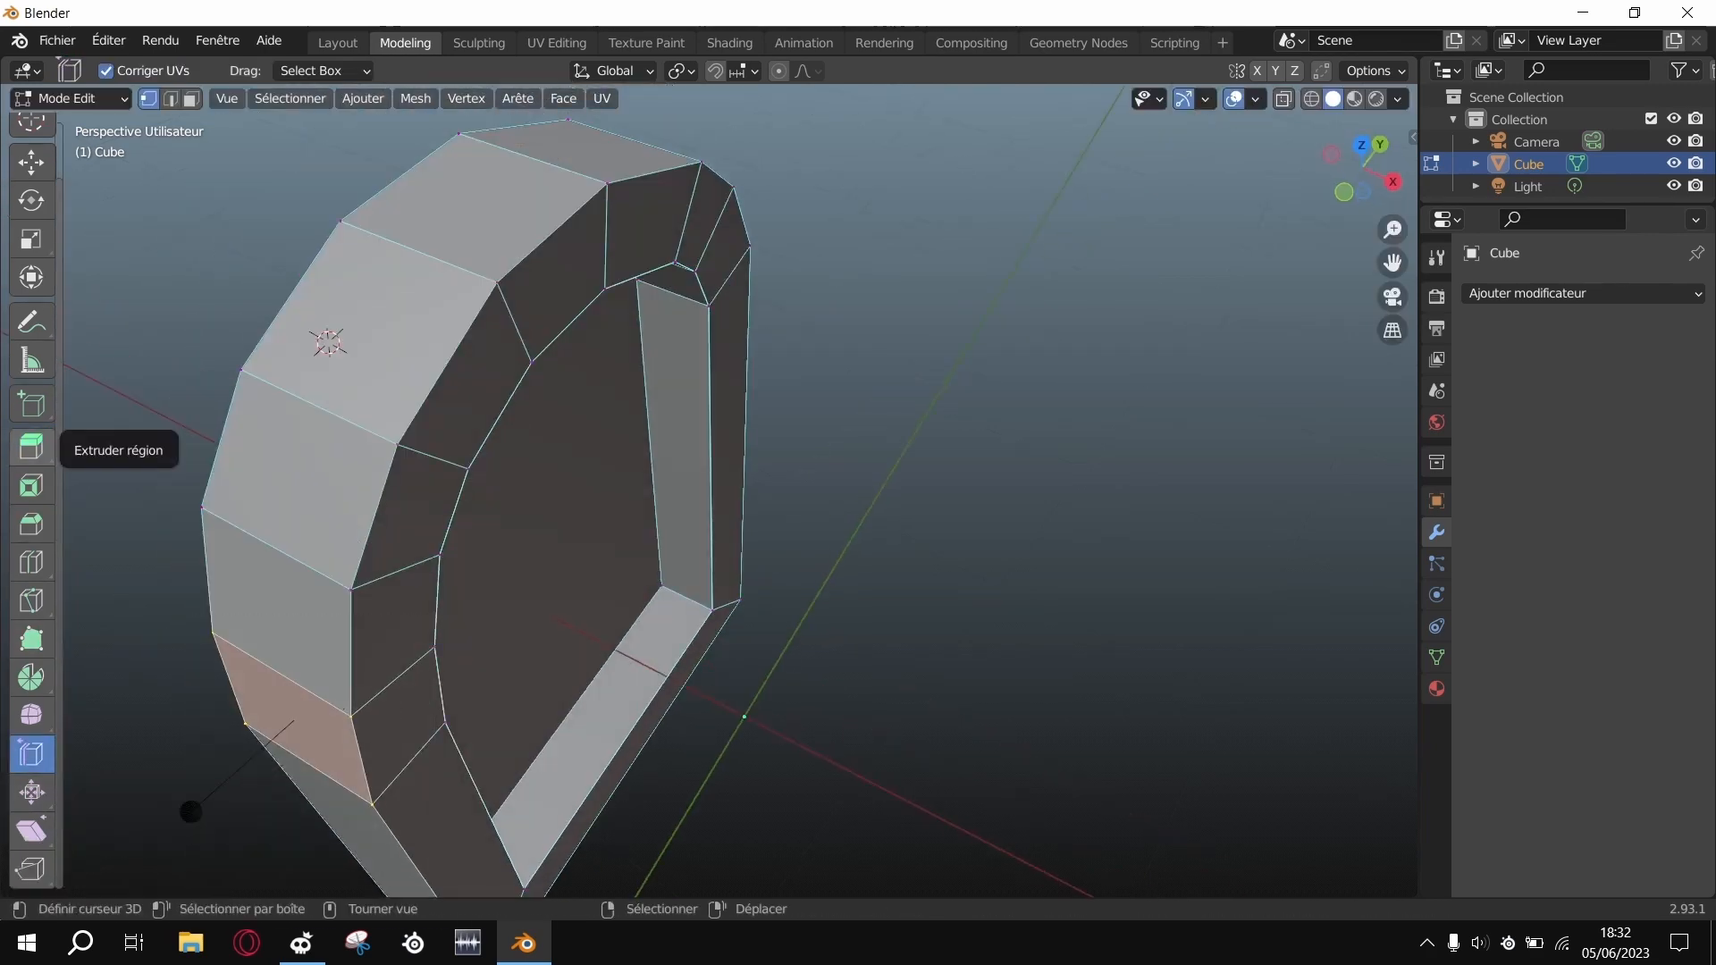
{"action": "left_click", "coordinate": [31, 448]}
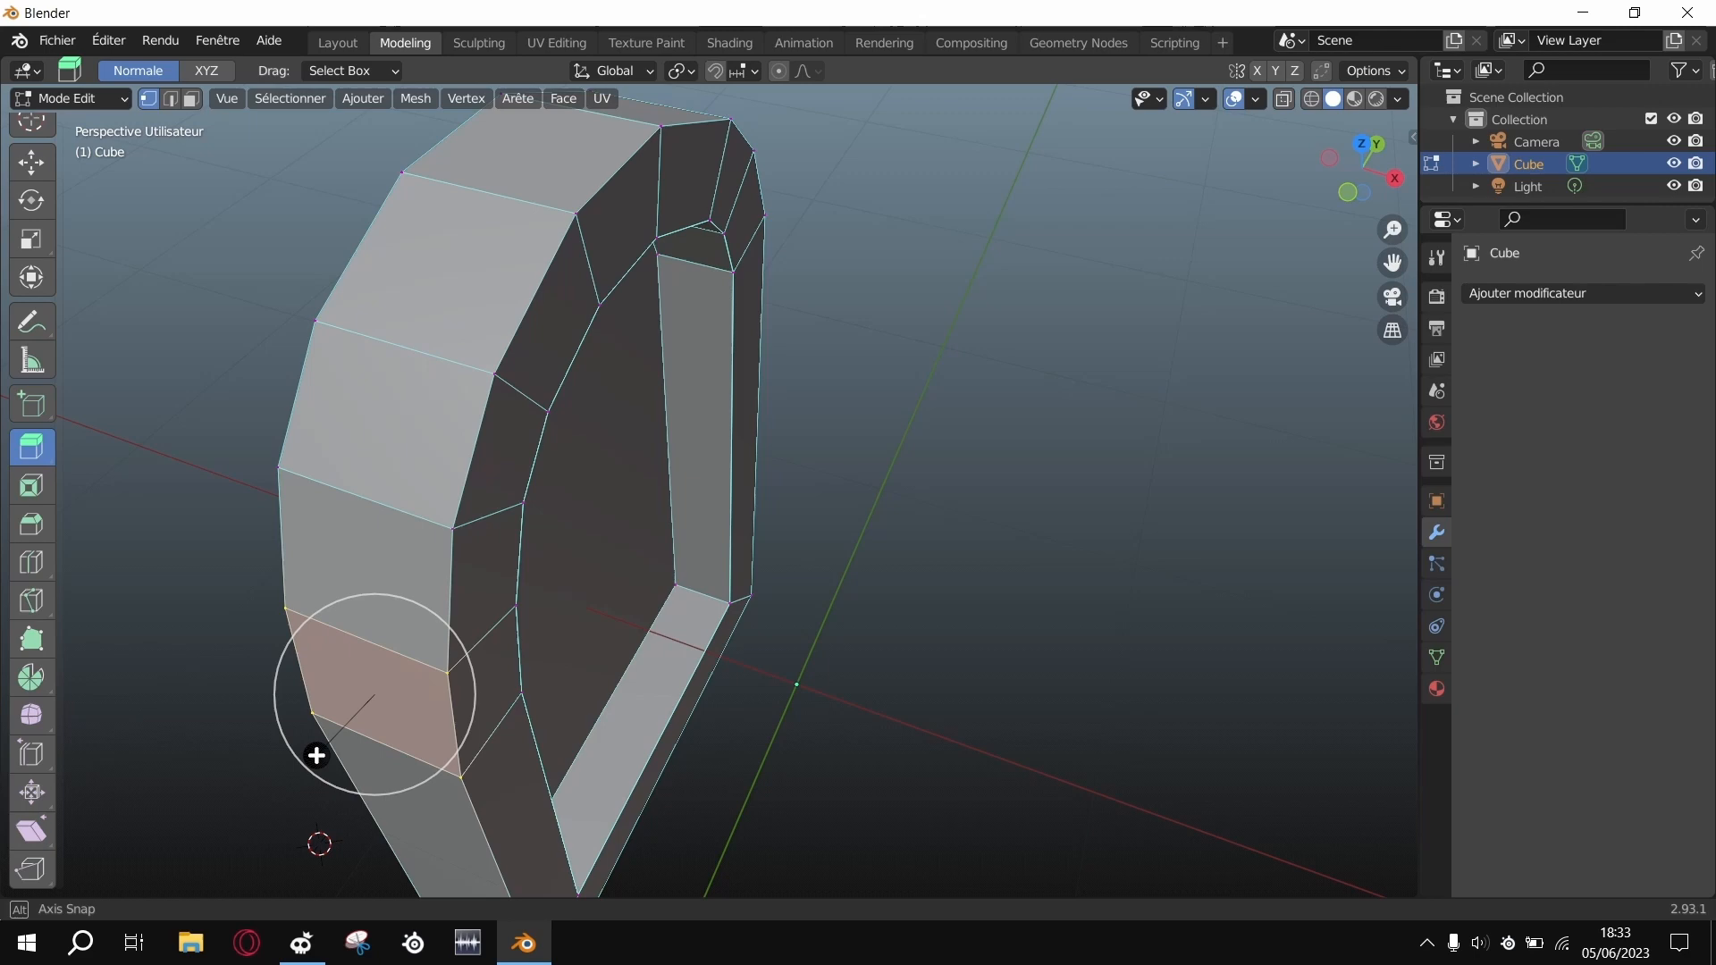
{"action": "key", "text": "g"}
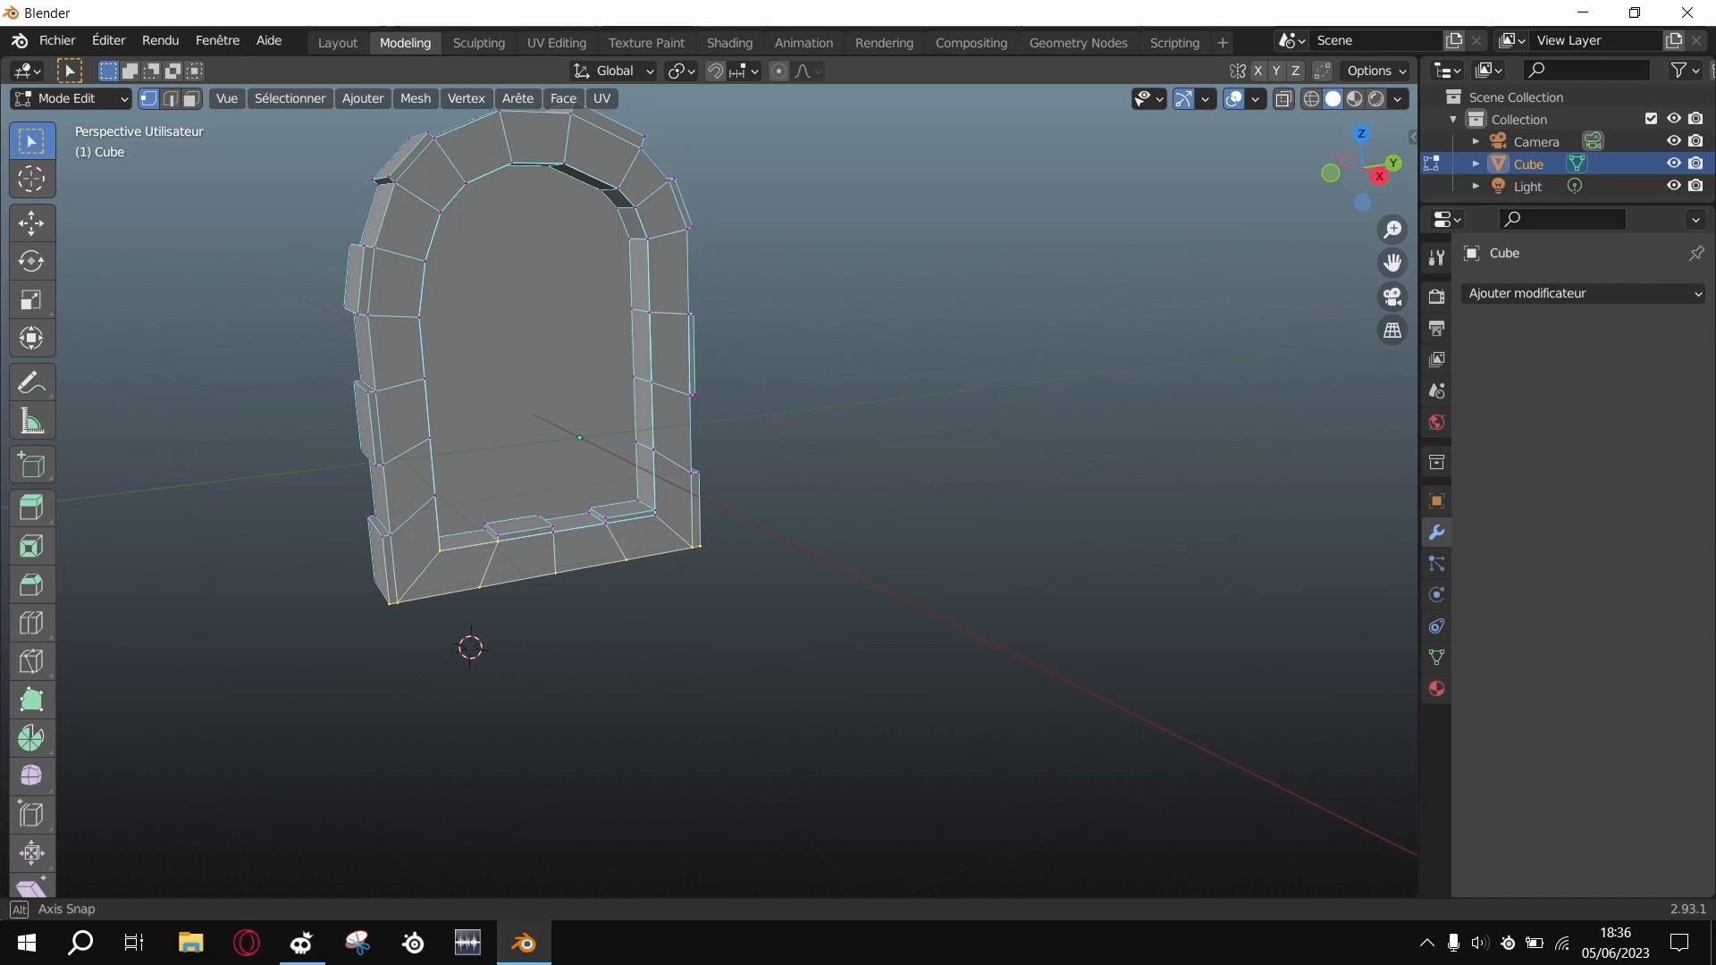
Step: Extrude and widen the bottom faces into a tapered pedestal, then move to Texture Paint
{"action": "key", "text": "e"}
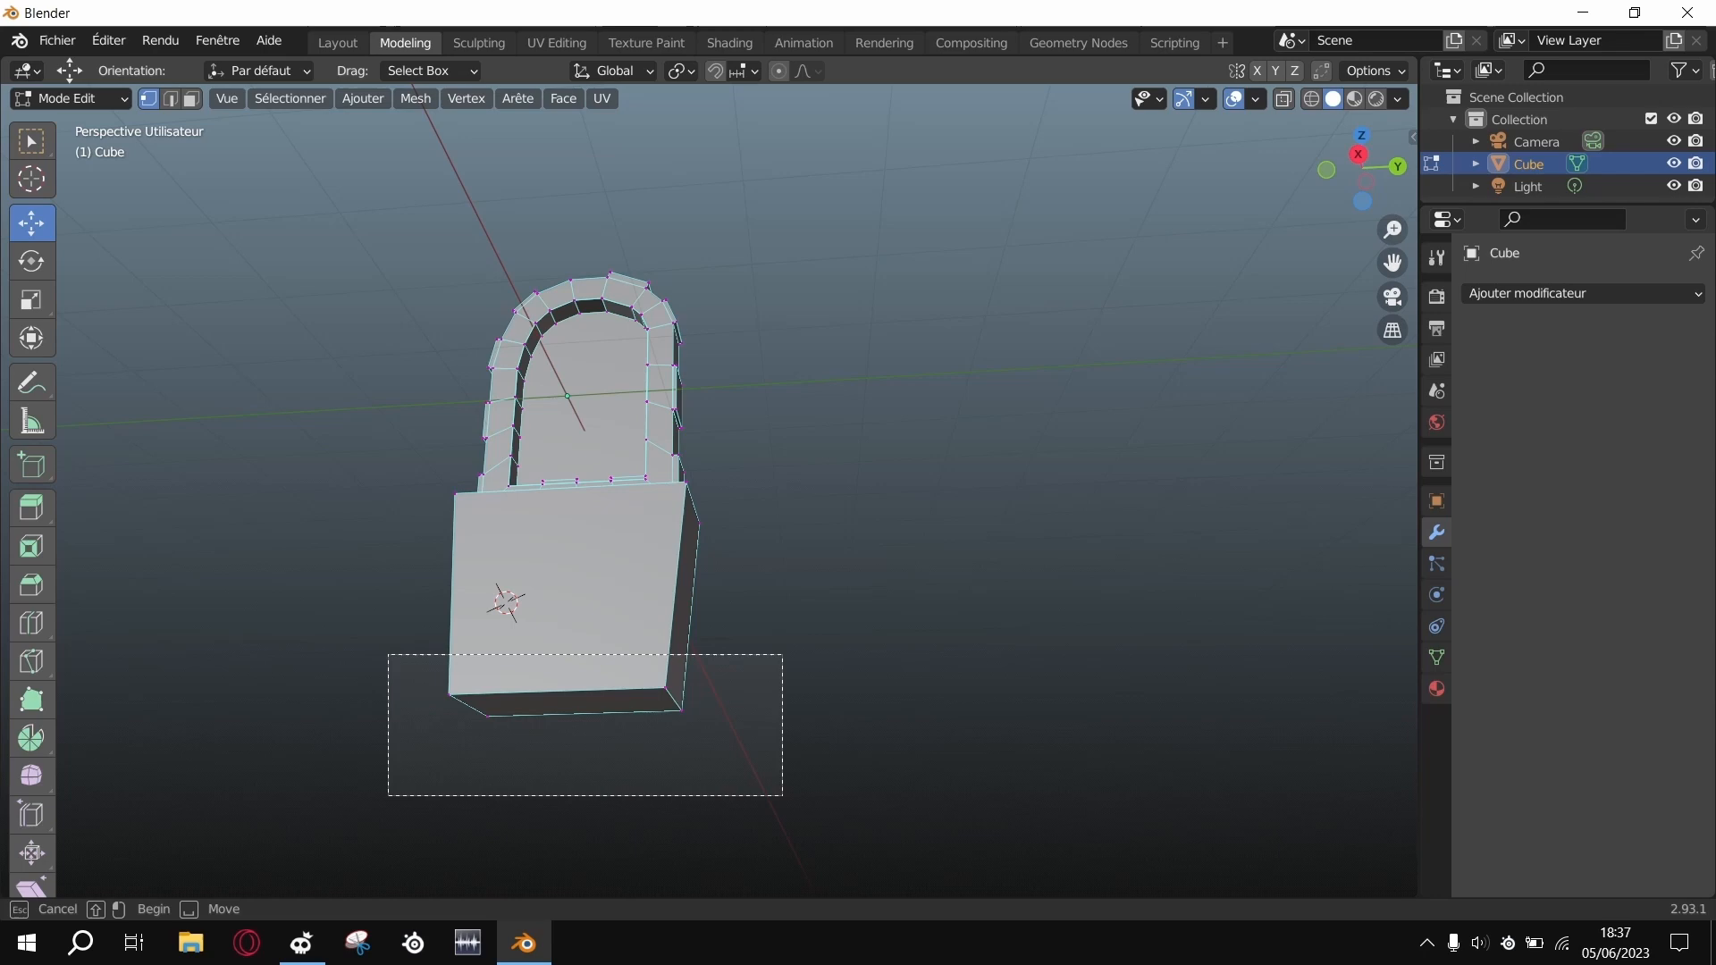
{"action": "key", "text": "g"}
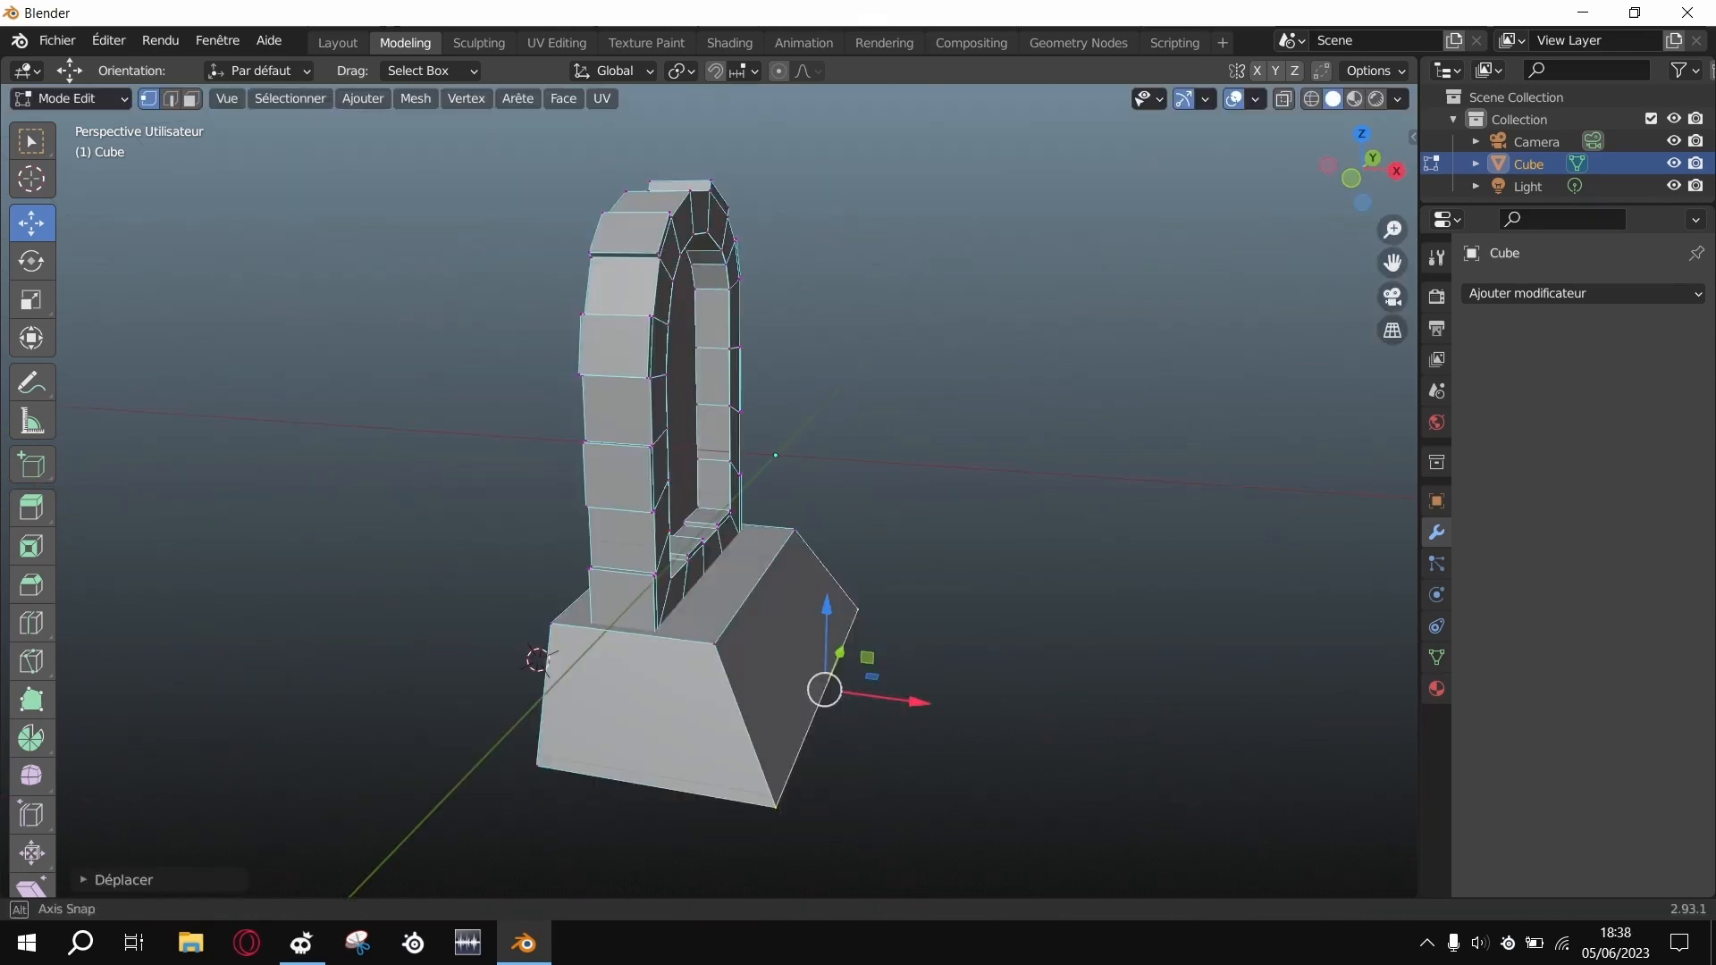
{"action": "left_click", "coordinate": [32, 622]}
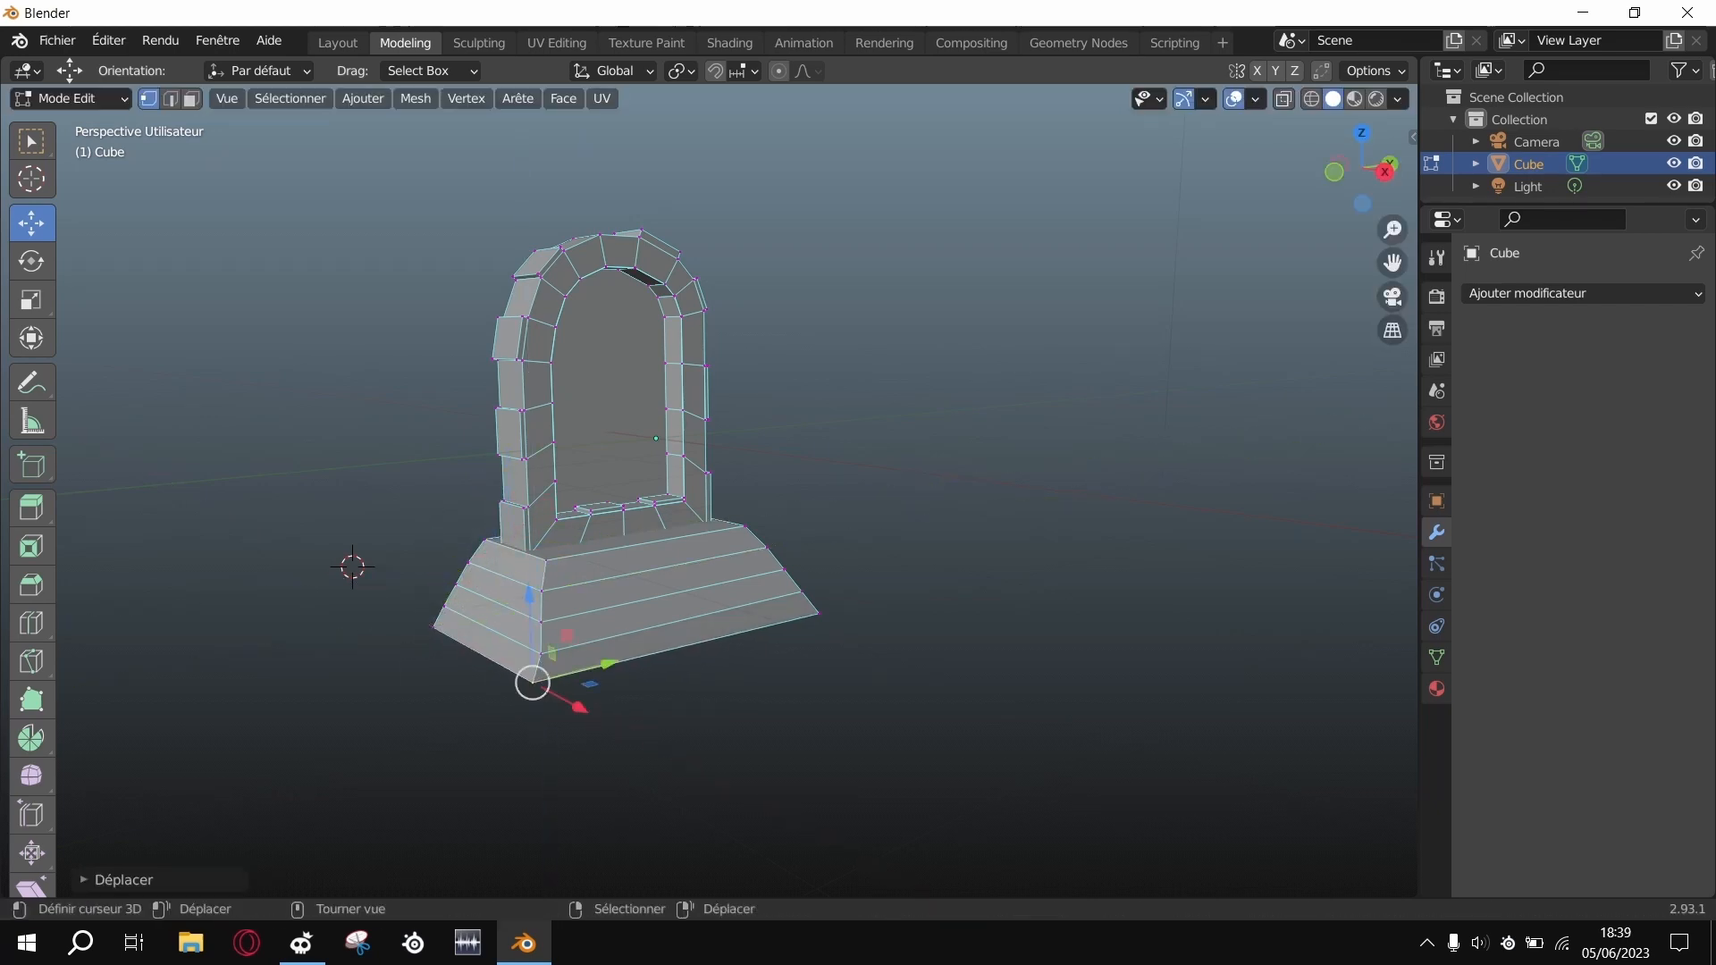
{"action": "key", "text": "g"}
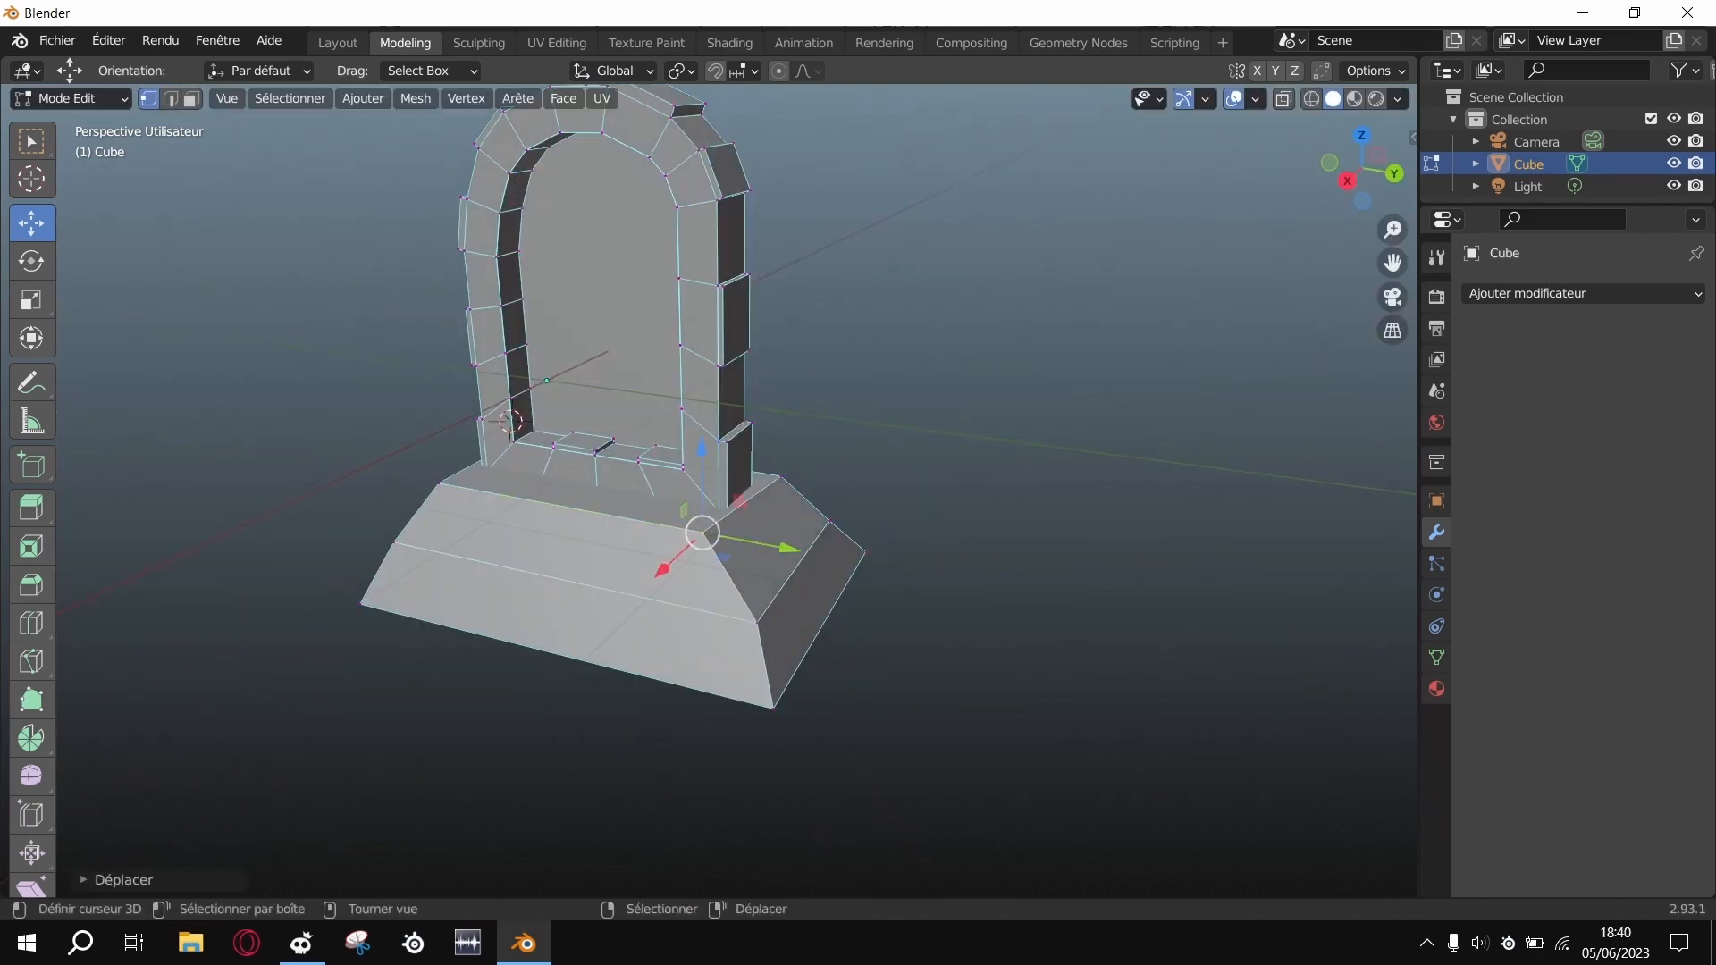
{"action": "left_click", "coordinate": [646, 43]}
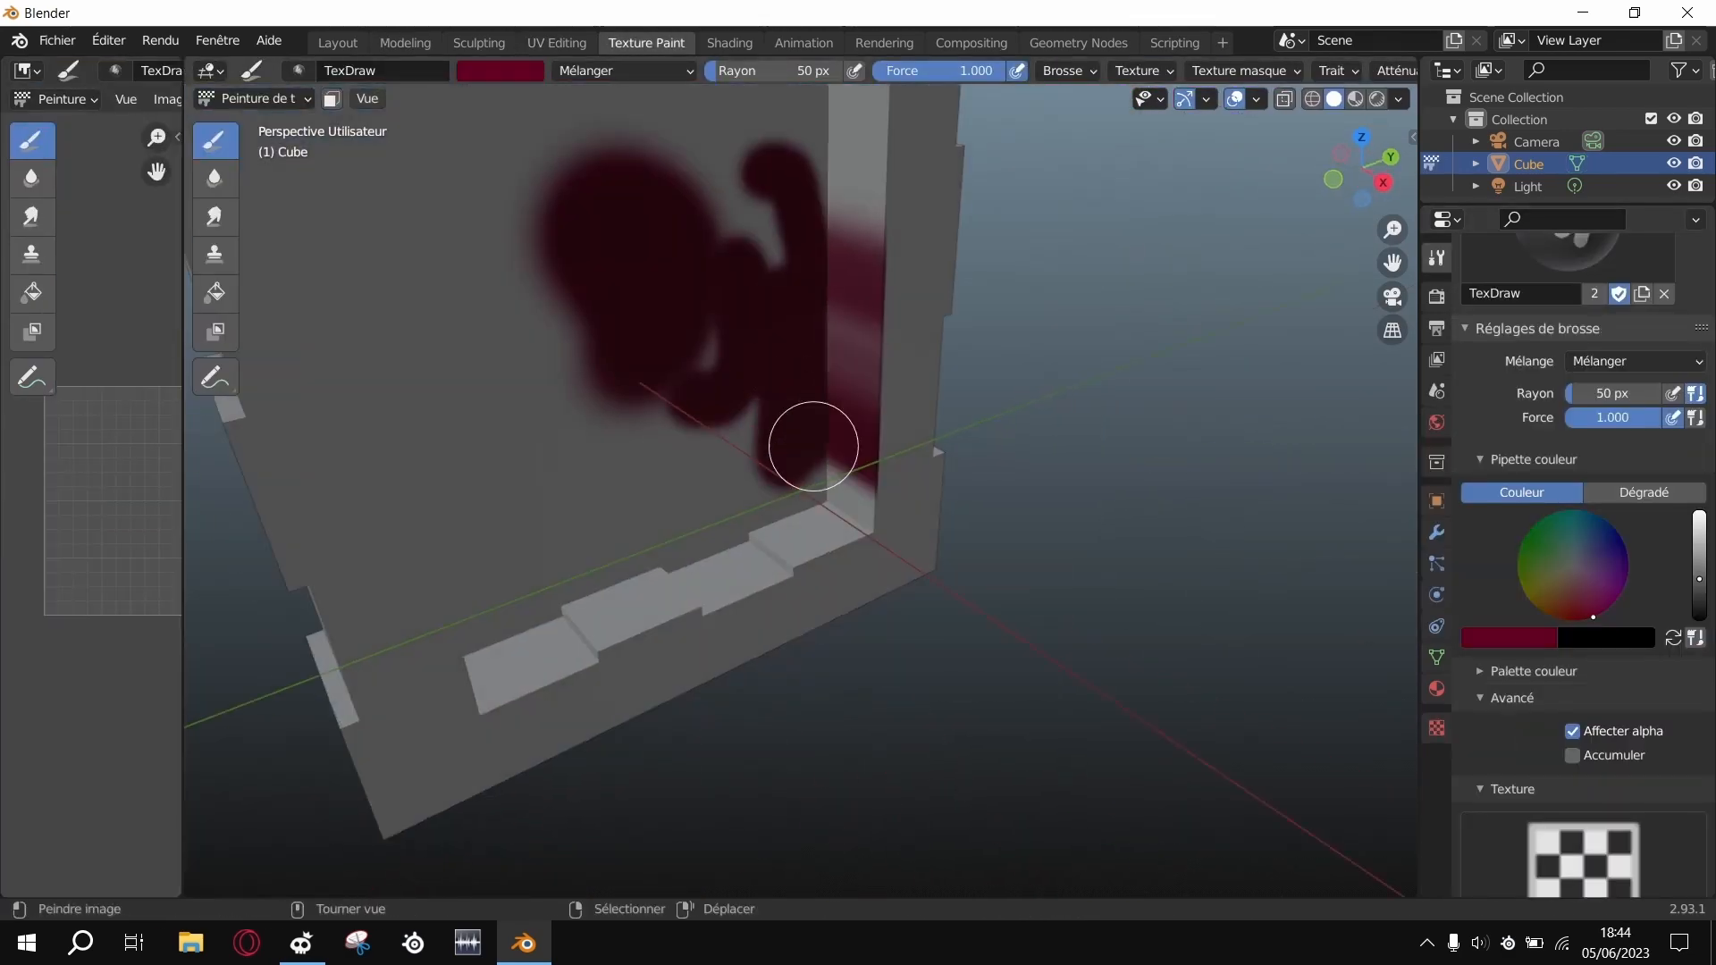
Step: Paint violet fill, dark brick lines and hand-written words onto the portal texture with TexDraw
{"action": "left_click", "coordinate": [33, 292]}
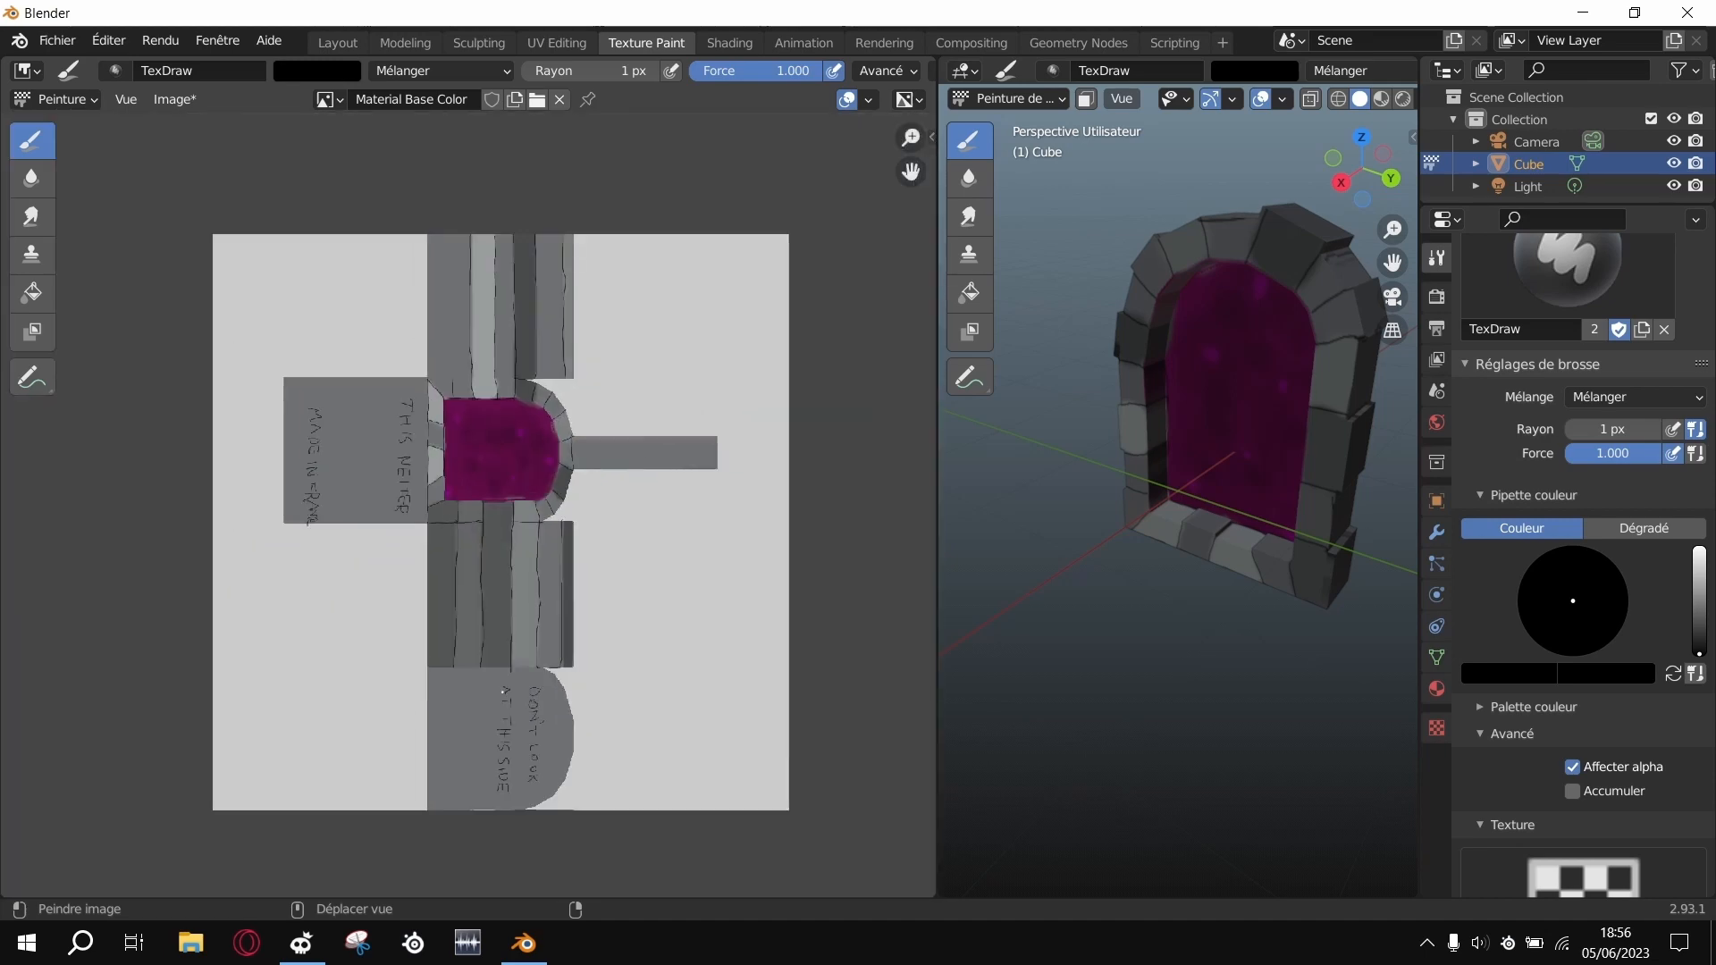
Step: Show the portal's Principled BSDF material in the Shading workspace under Material Preview
{"action": "scroll", "scroll_direction": "up", "scroll_amount": 3}
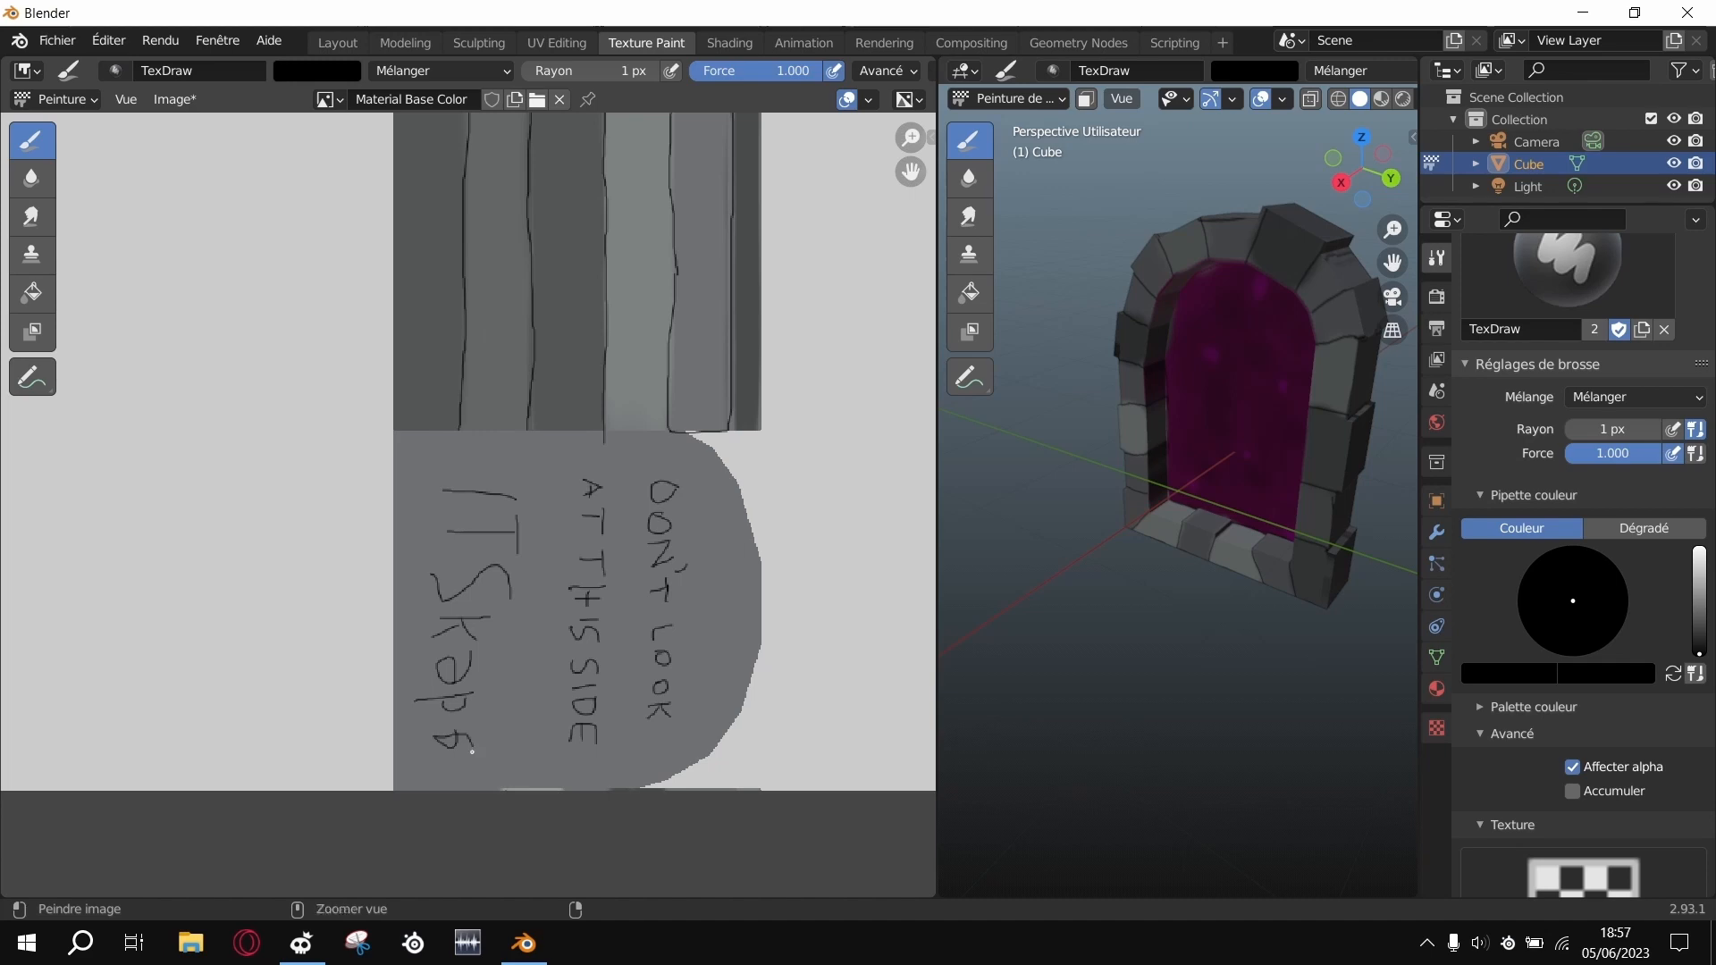
{"action": "left_click", "coordinate": [728, 43]}
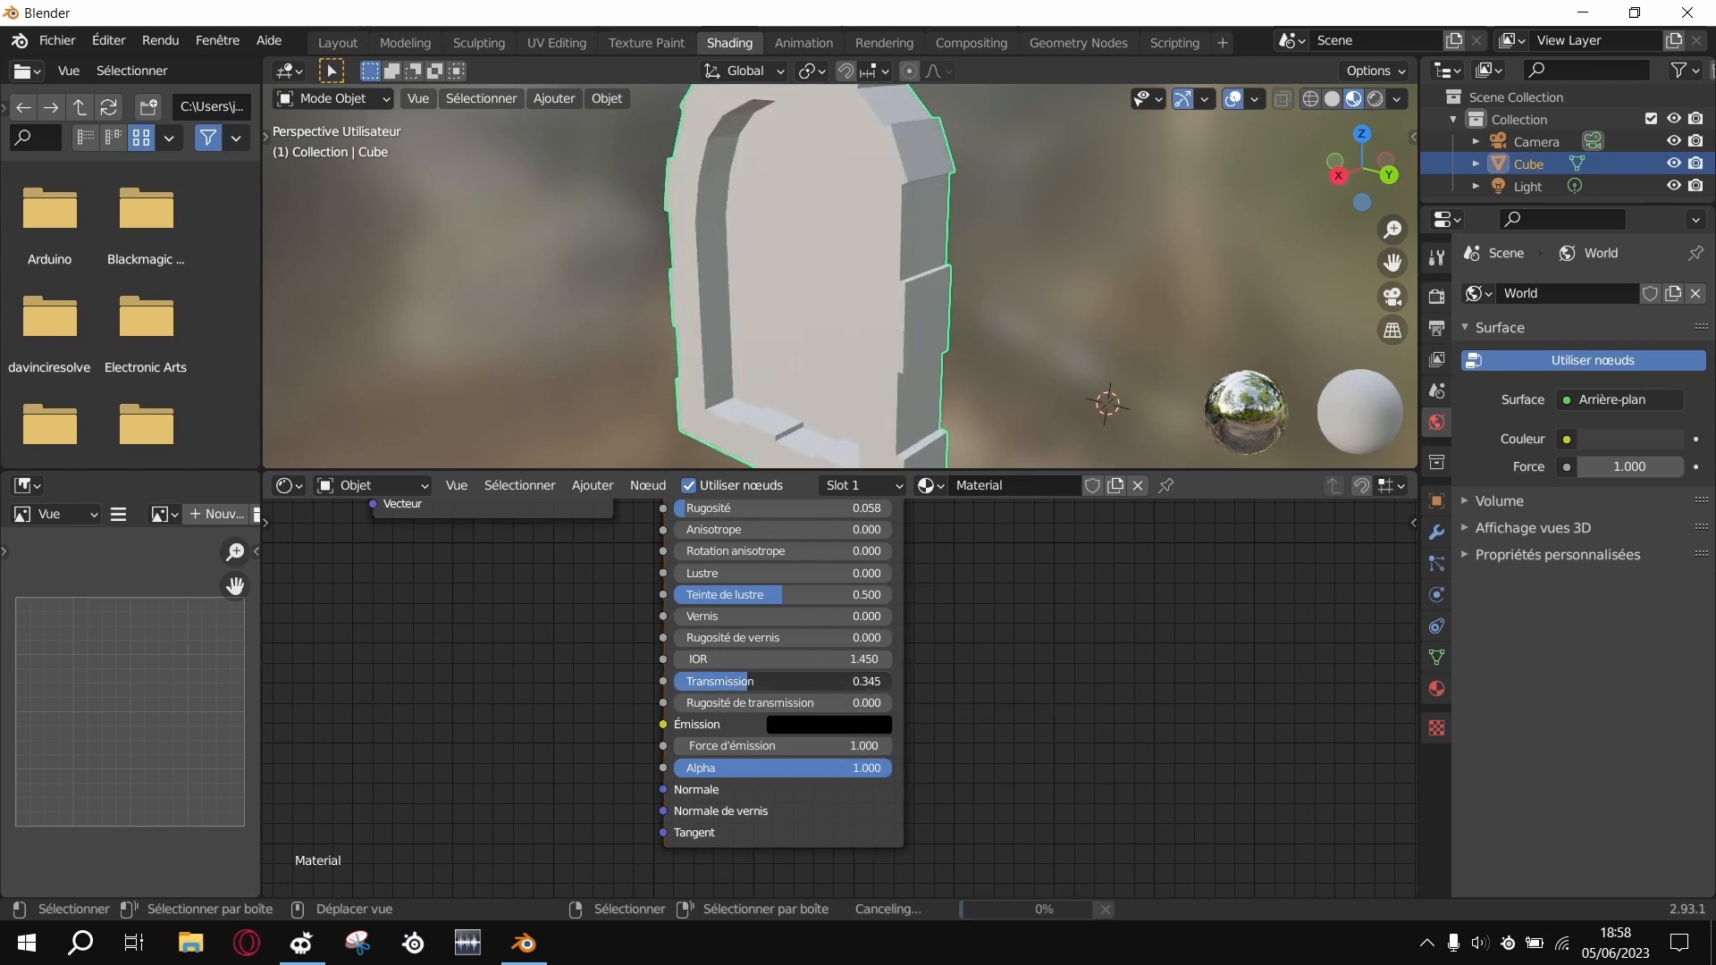
Step: Set Transmission 0 with emission on the portal, then adjust HDRI strength, opacity and blur
{"action": "left_click", "coordinate": [783, 681]}
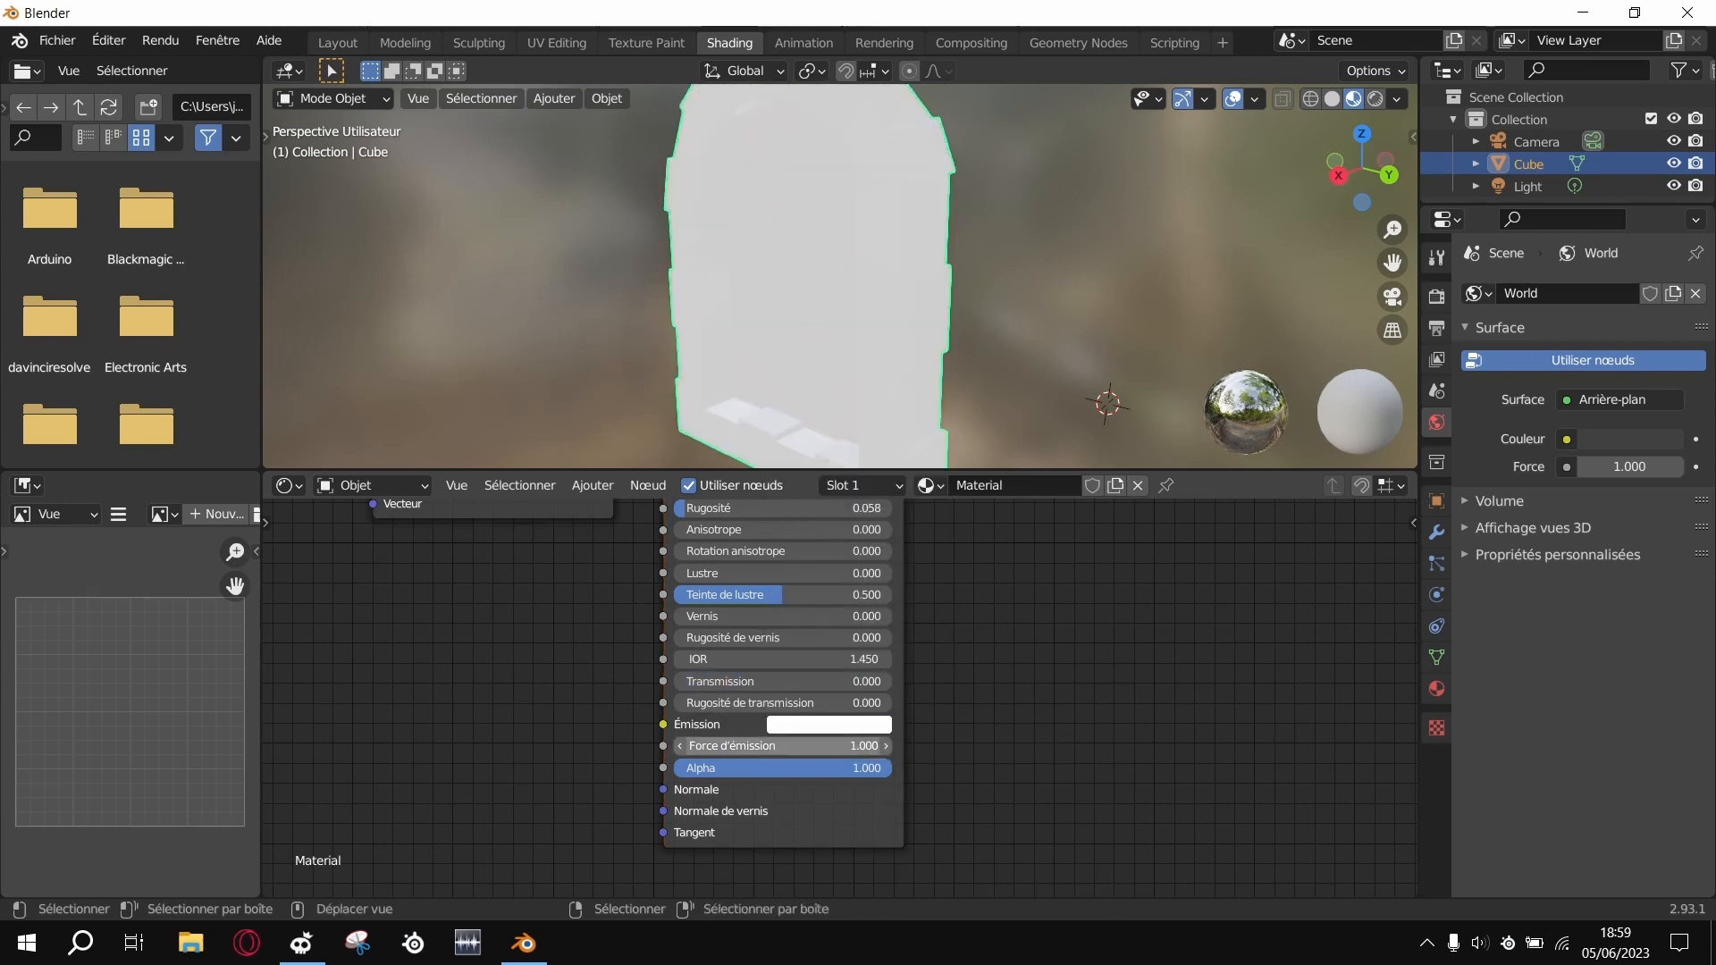
{"action": "left_click", "coordinate": [828, 724]}
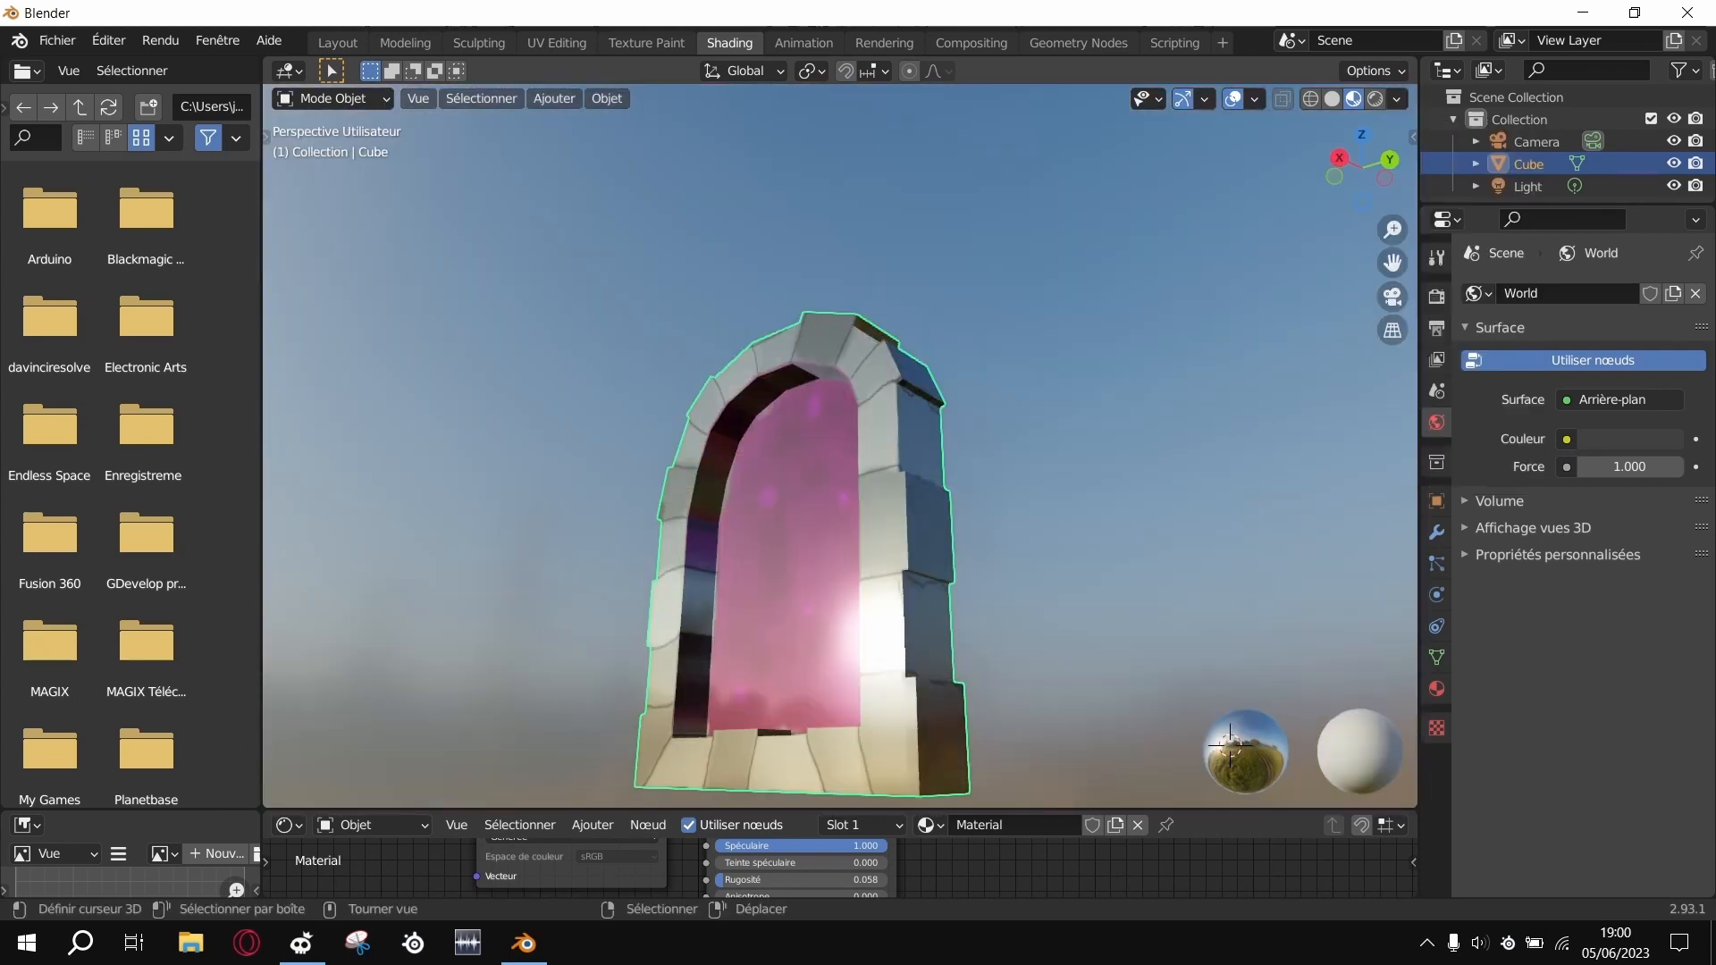
{"action": "left_click", "coordinate": [1396, 98]}
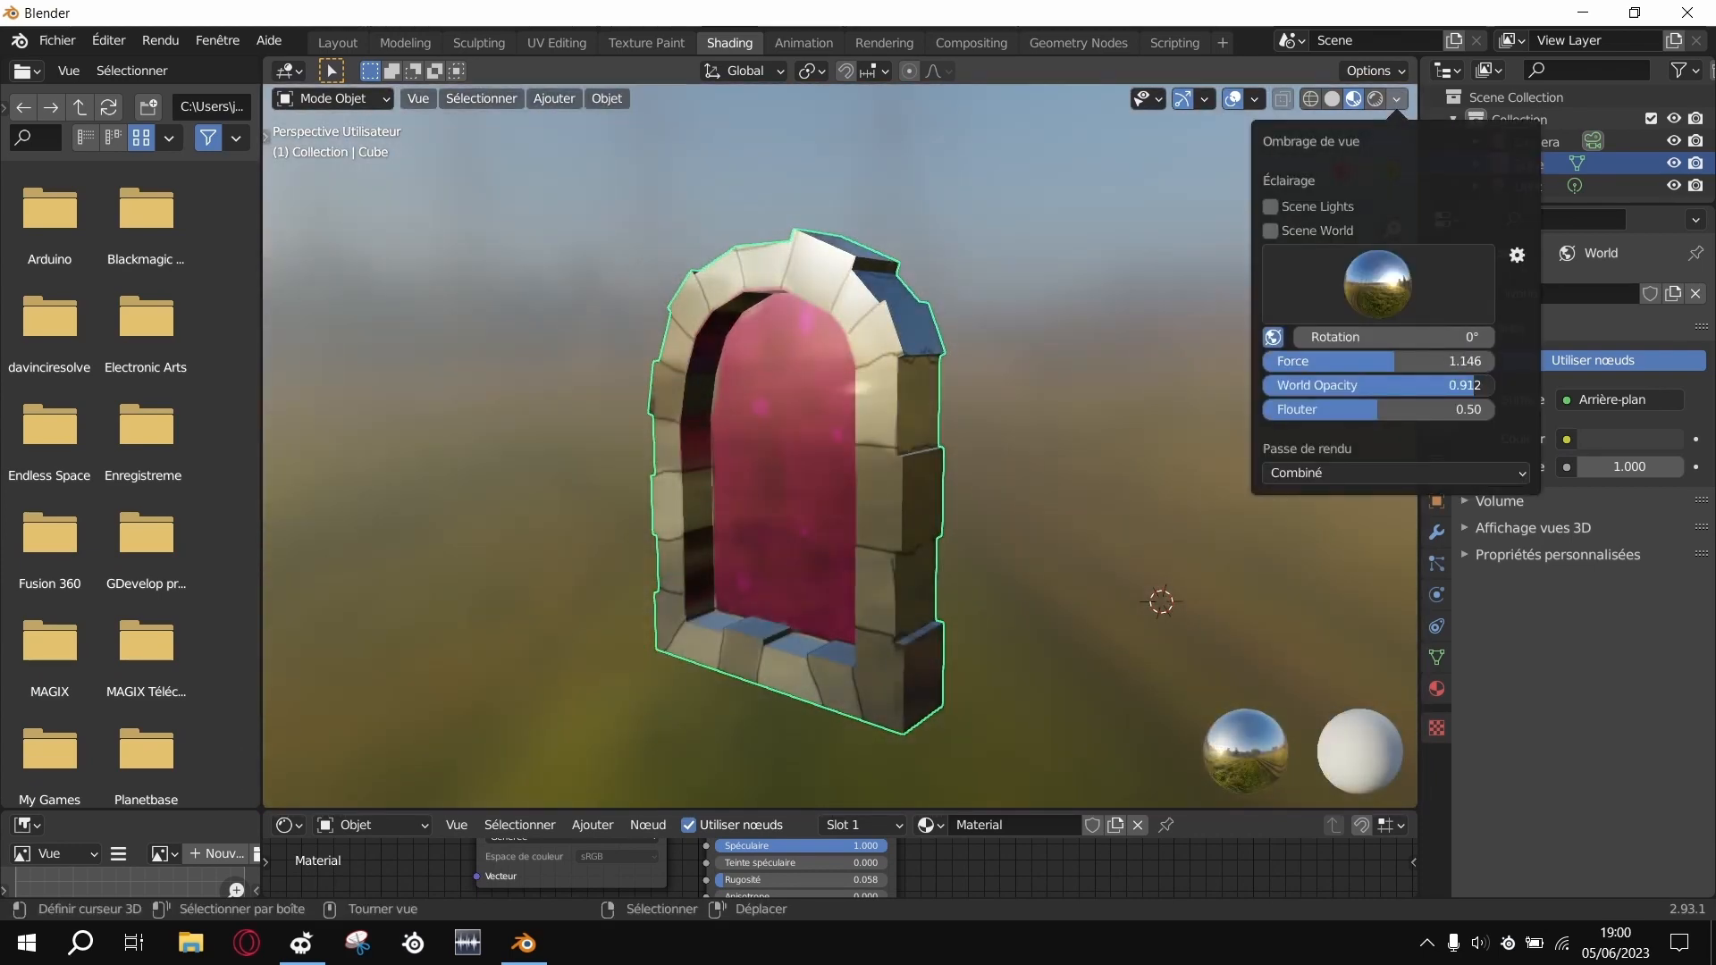